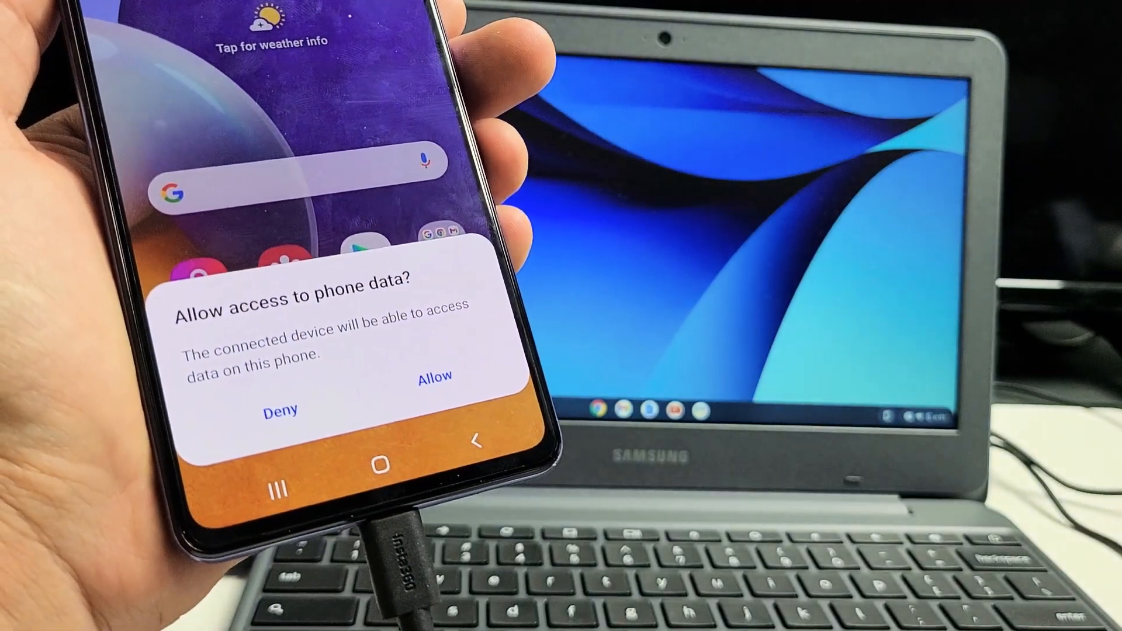
Step: Allow the connected Chromebook to access the Galaxy phone's data
{"action": "left_click", "coordinate": [434, 377]}
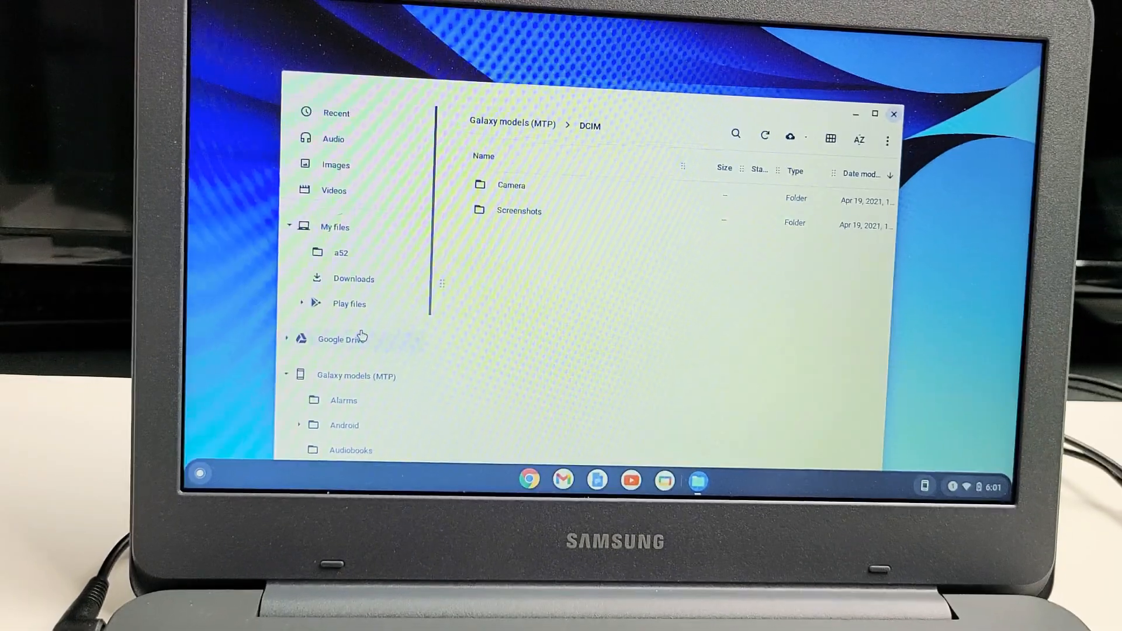
Step: Scroll the Files sidebar to reach the Galaxy phone's DCIM folder
{"action": "scroll", "scroll_direction": "down", "scroll_amount": 3}
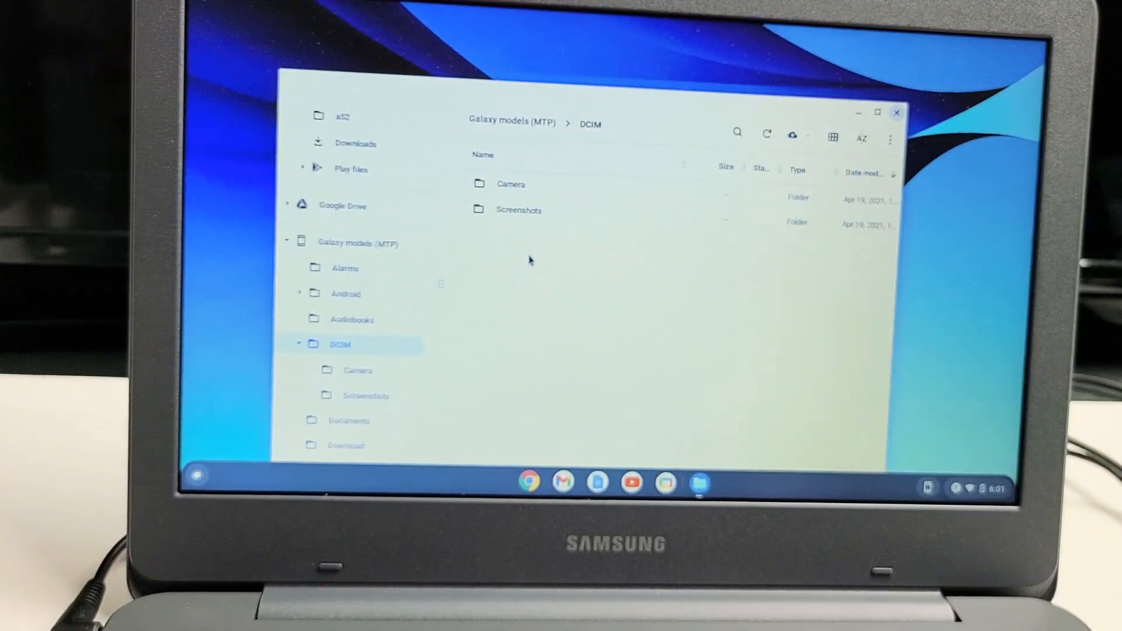
Step: Open the phone's Camera folder, listing one MP4 video and three JPG photos
{"action": "left_click", "coordinate": [511, 184]}
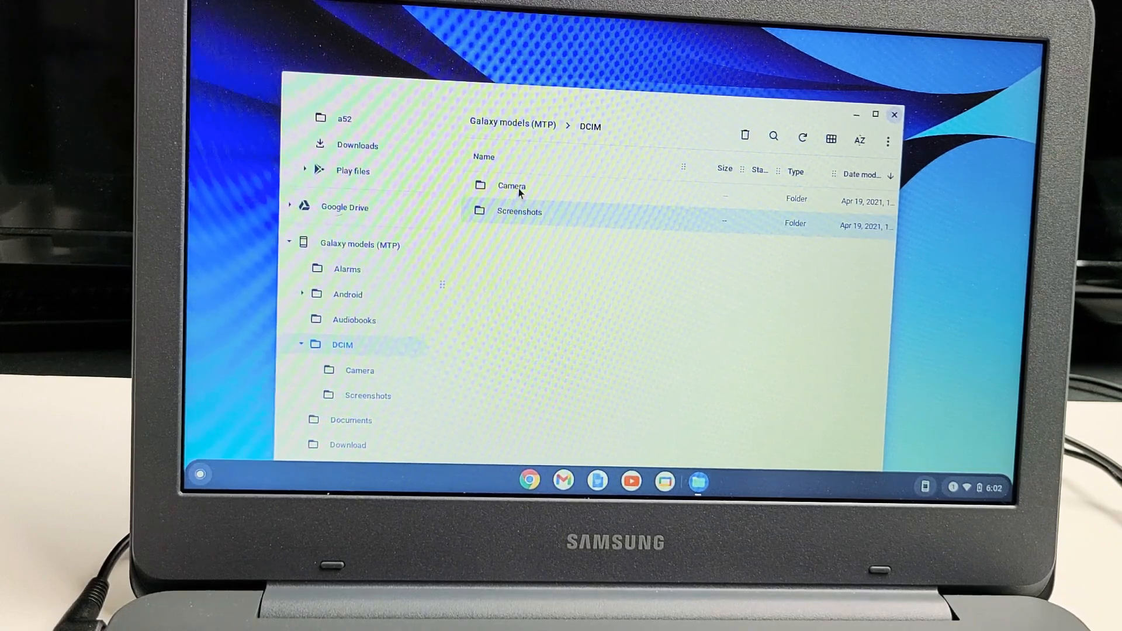
{"action": "double_click", "coordinate": [510, 185]}
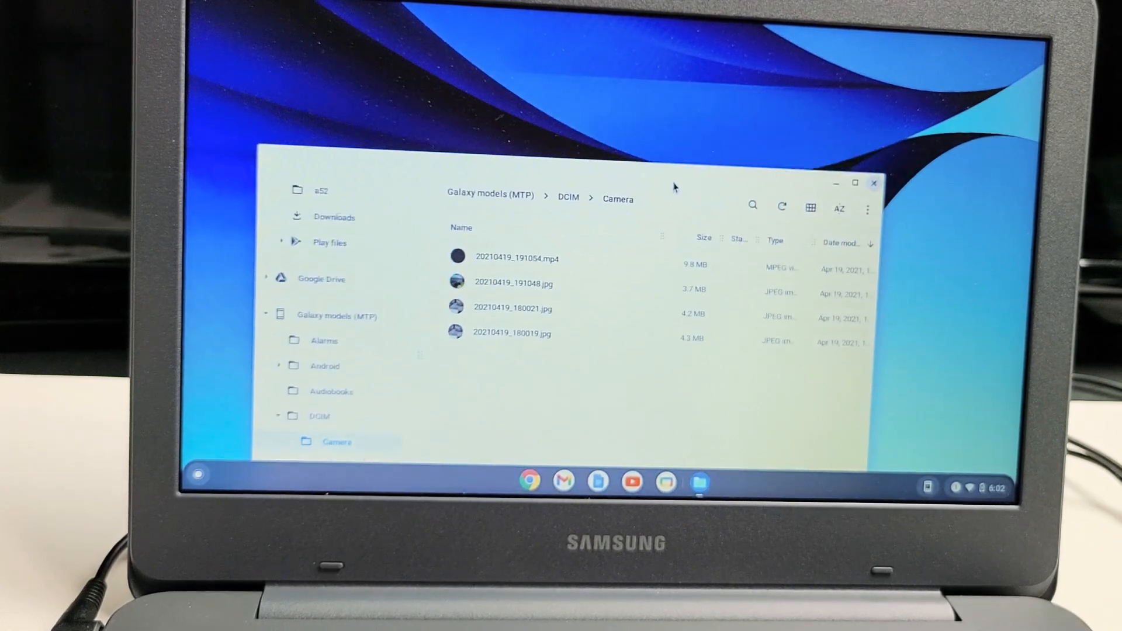
Step: Select the photo 20210419_191048.jpg in the phone's Camera folder
{"action": "left_click", "coordinate": [513, 292]}
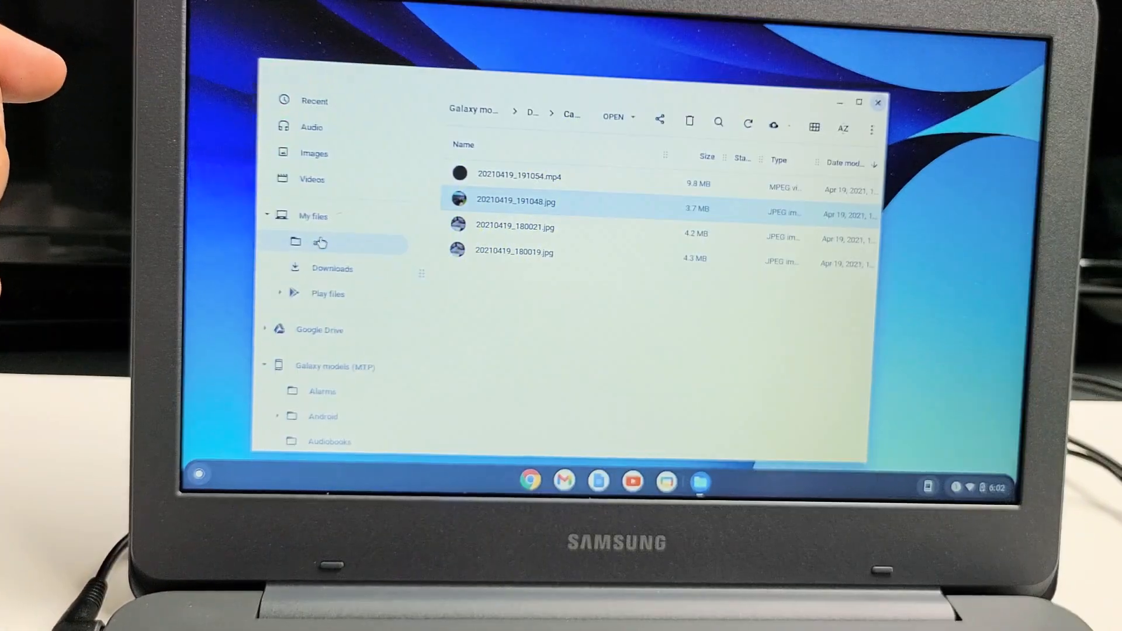
Step: Delete the a52 folder from My files, then bring up My files' context actions
{"action": "right_click", "coordinate": [319, 242]}
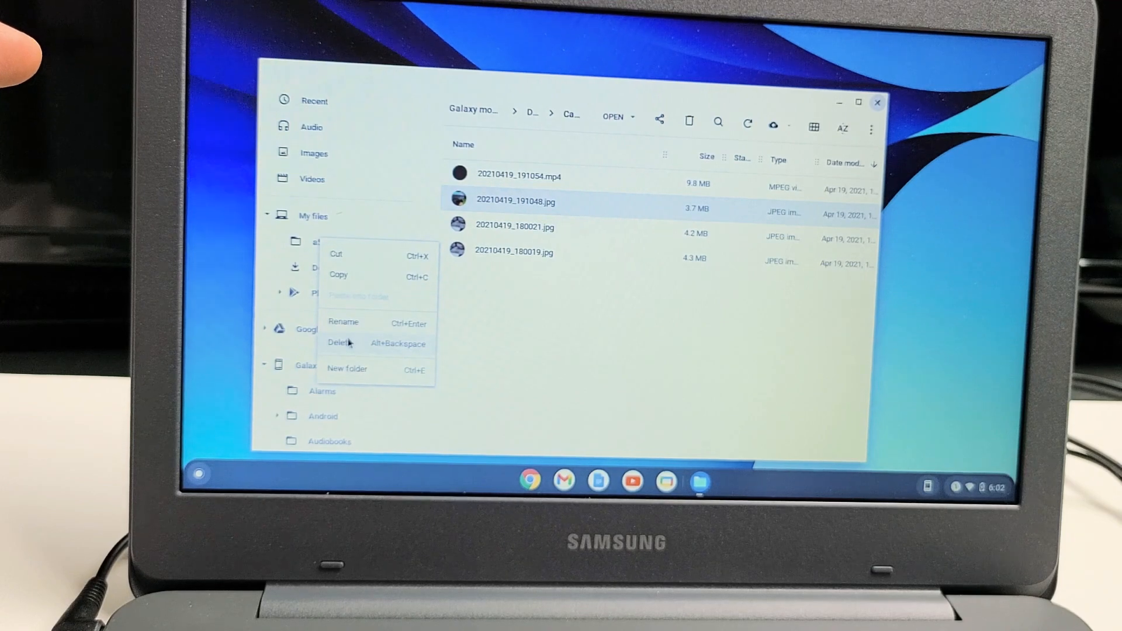
{"action": "left_click", "coordinate": [338, 342]}
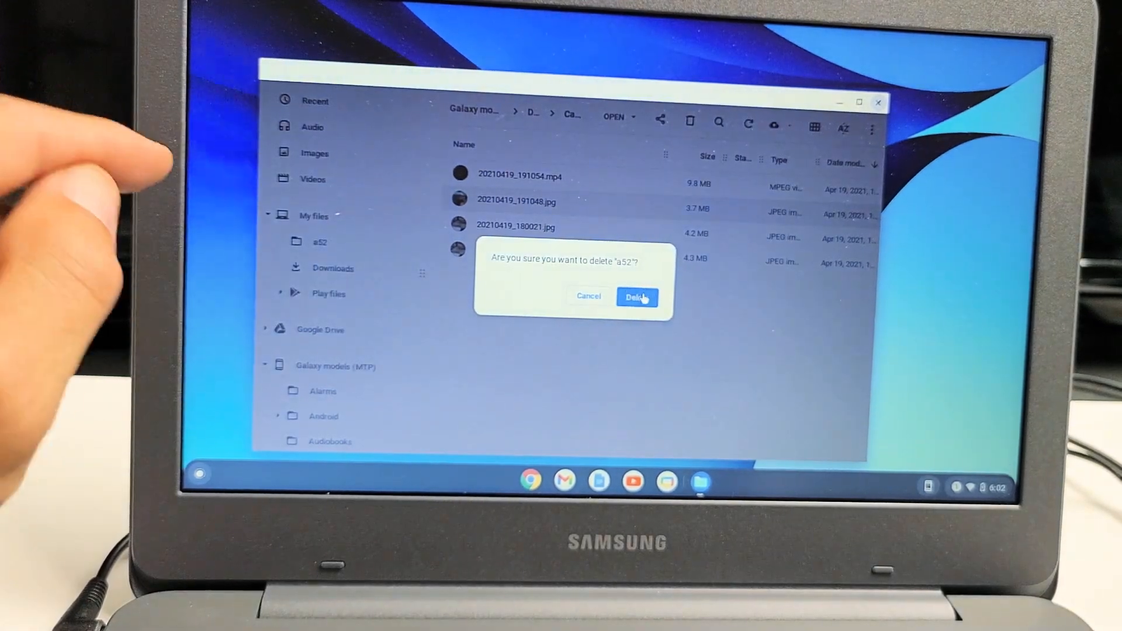
{"action": "left_click", "coordinate": [635, 297]}
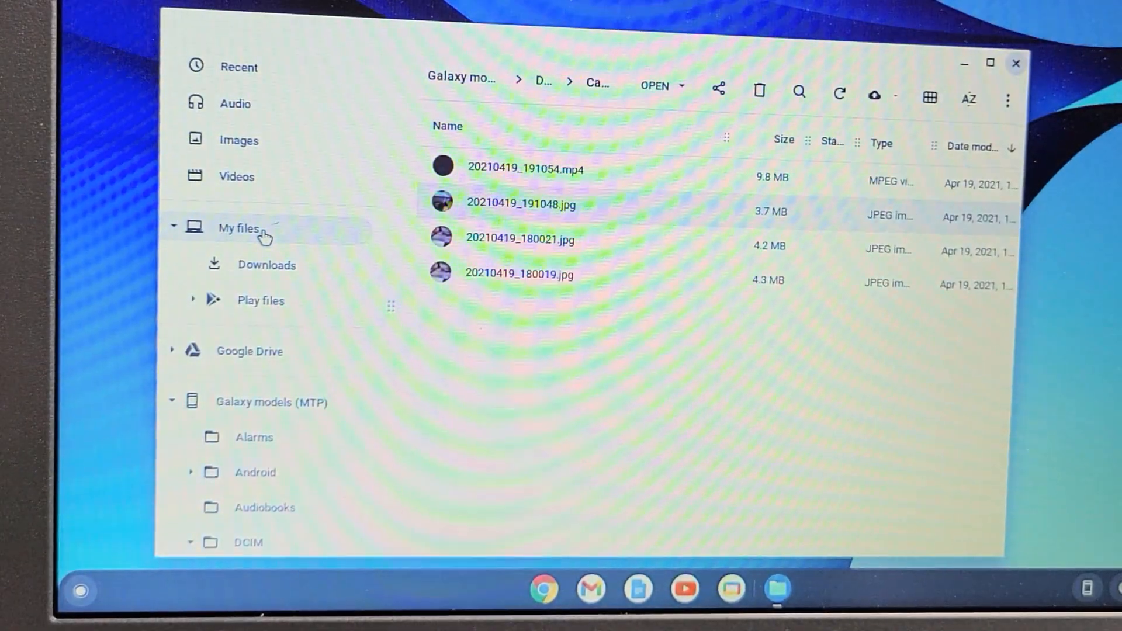
{"action": "right_click", "coordinate": [240, 227]}
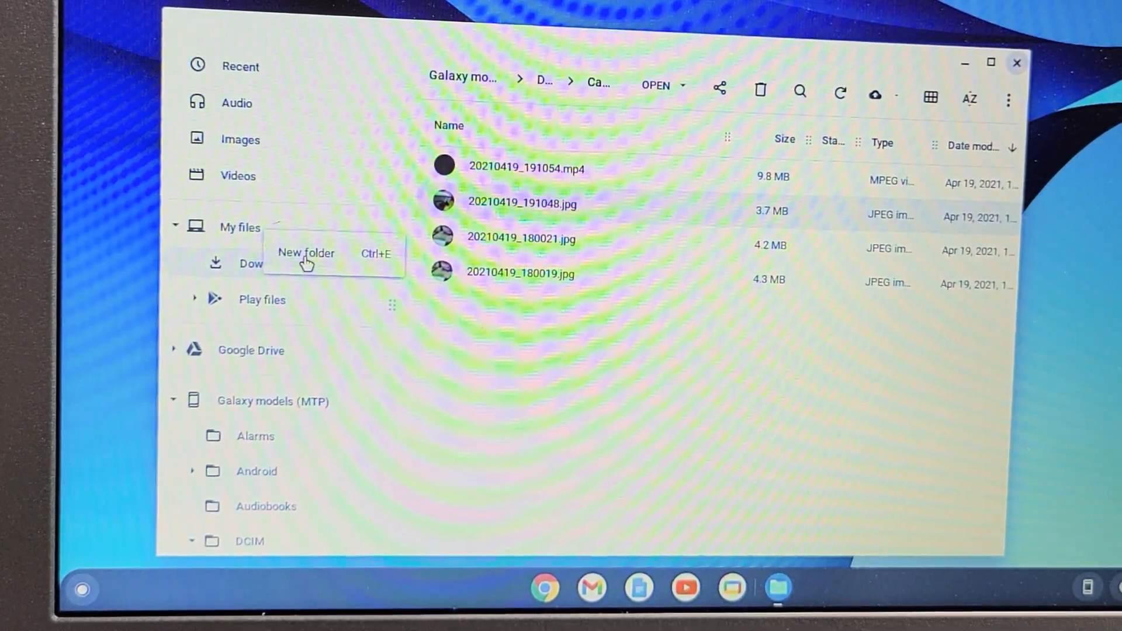